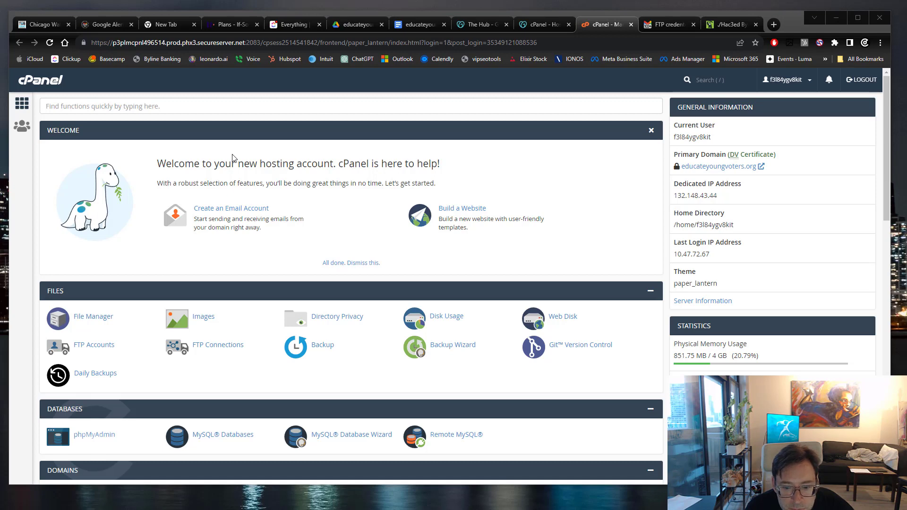
Search the cPanel function list for 'dail' to filter it down to Daily Backups.
scroll(down, 3)
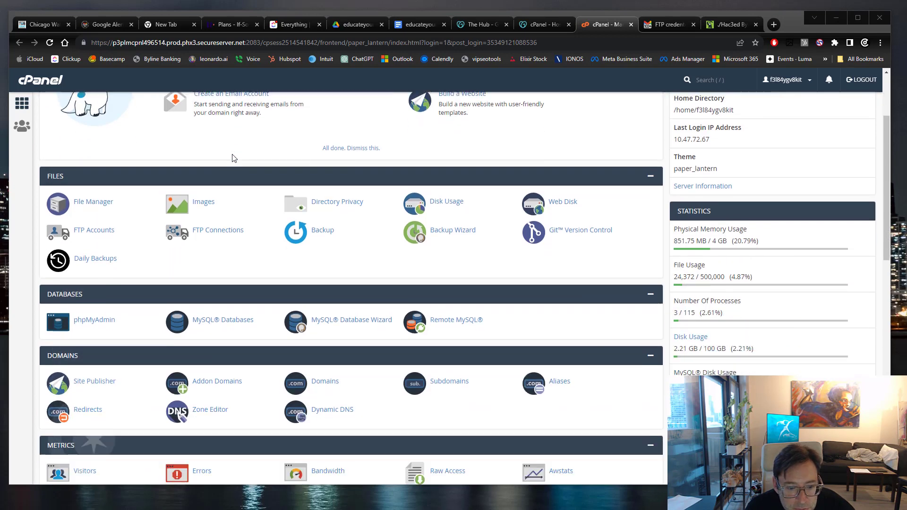
scroll(down, 3)
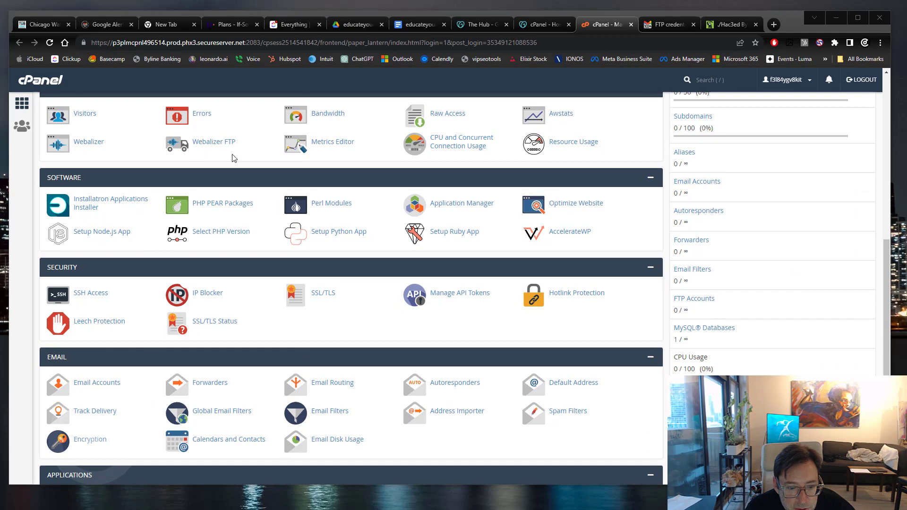
scroll(down, 3)
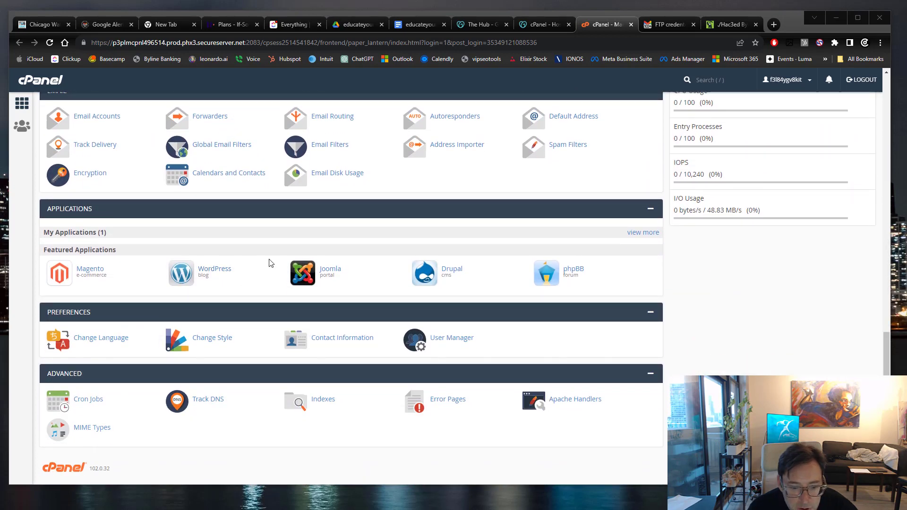
scroll(up, 3)
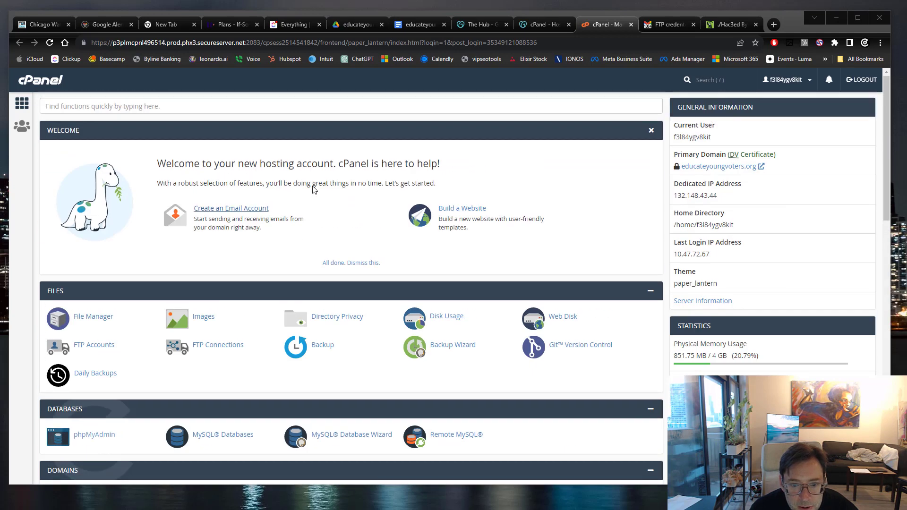
click(267, 106)
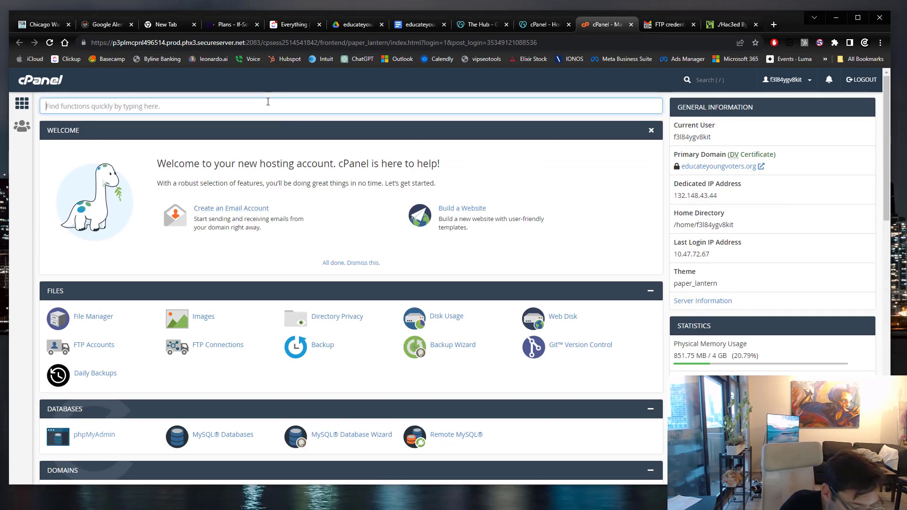
text(dail)
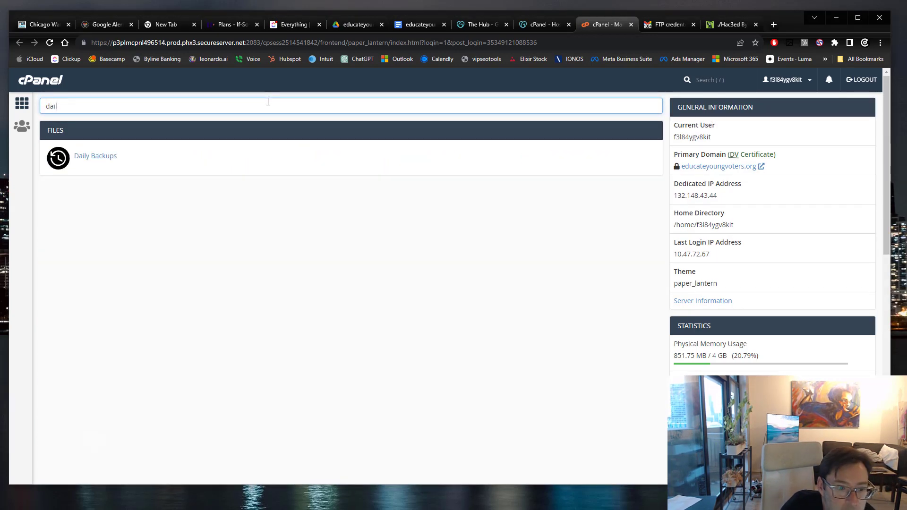
mouse_move(94, 156)
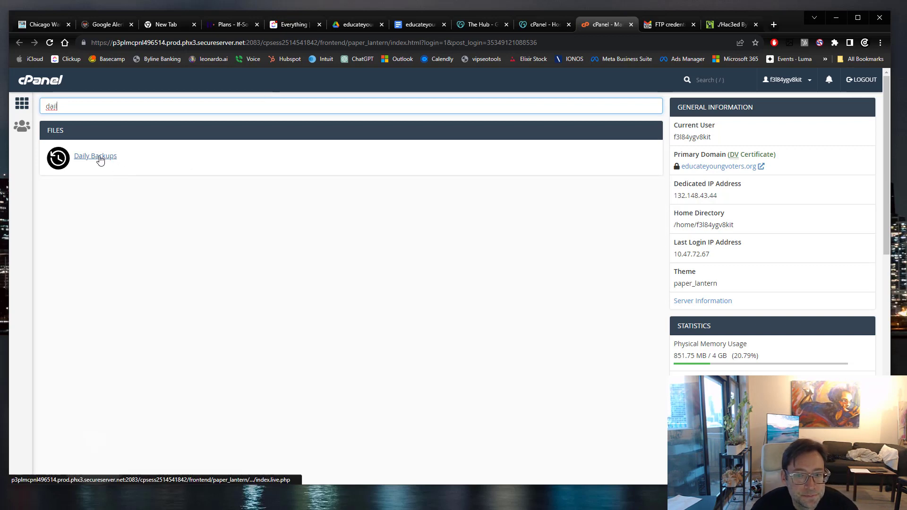
Open Daily Backups, listing the single backup from 16 Oct 2023 01:31.
click(95, 156)
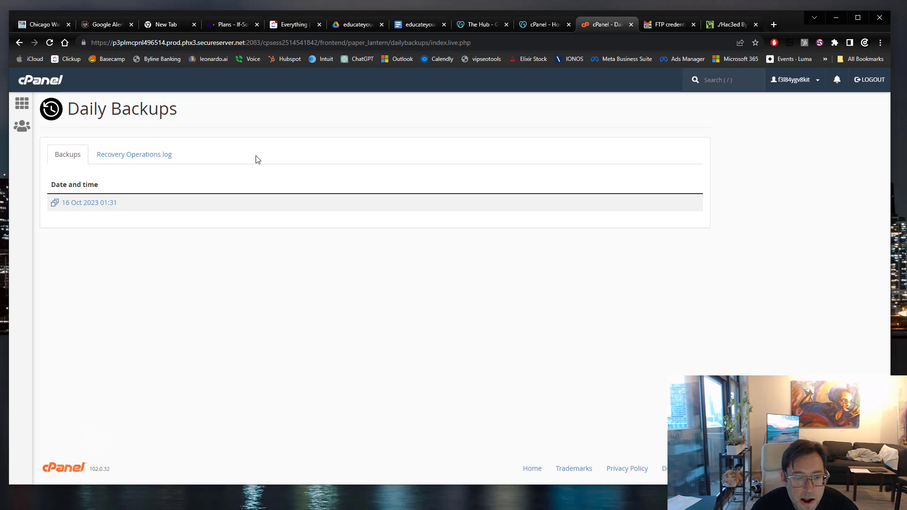
mouse_move(237, 168)
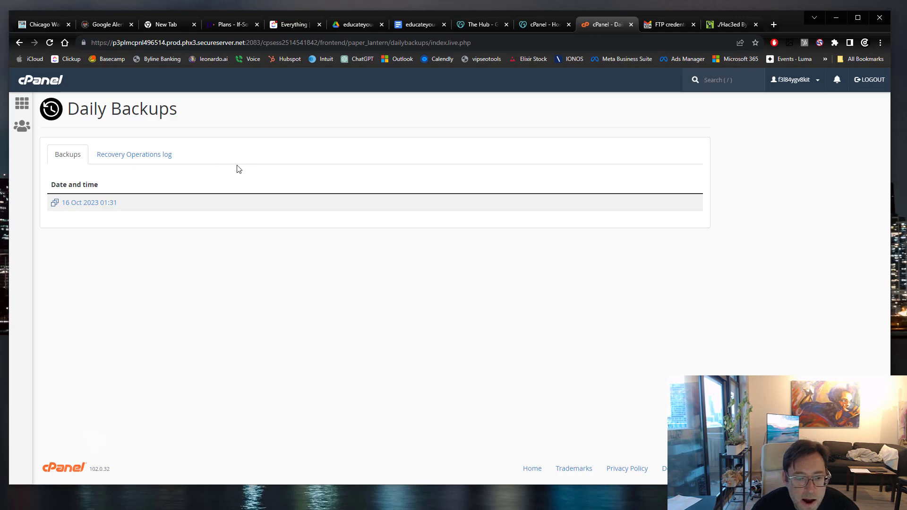
mouse_move(89, 202)
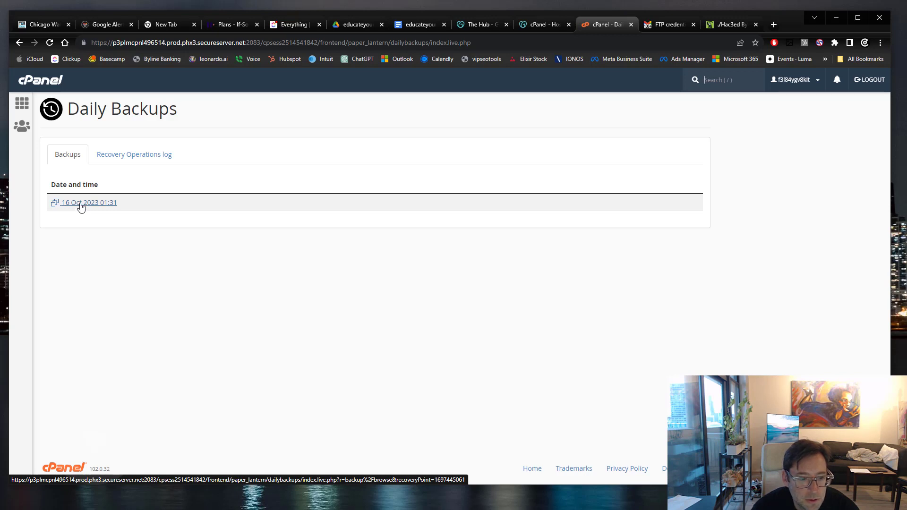
Select the 16 Oct 2023 01:31 backup and bring up its 'Recover the account' dialog.
click(89, 203)
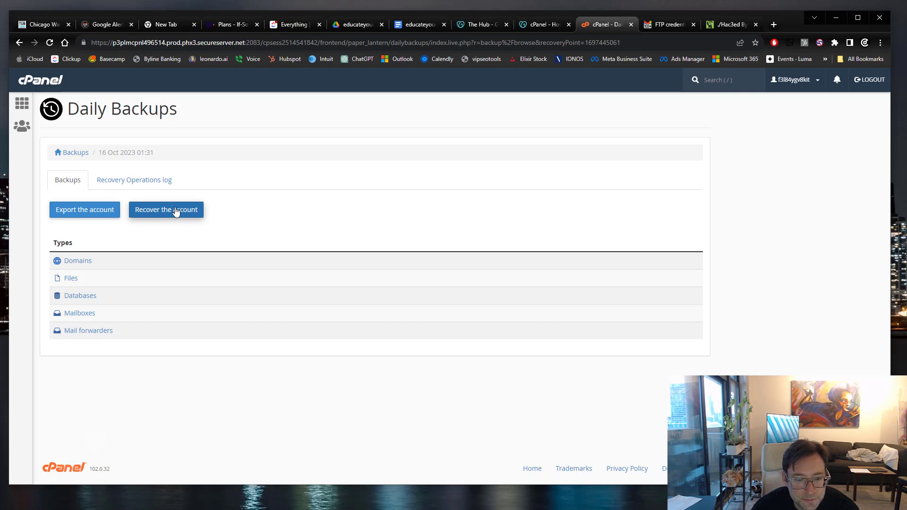
click(165, 210)
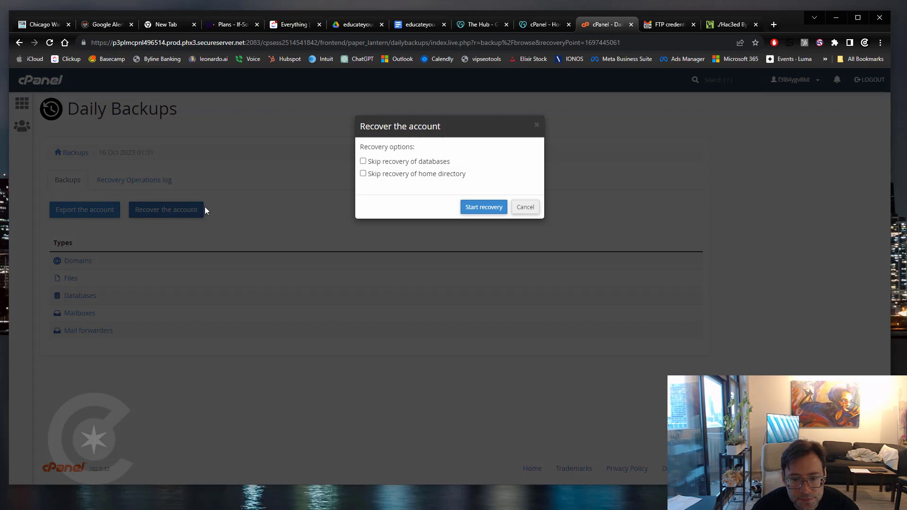
mouse_move(383, 192)
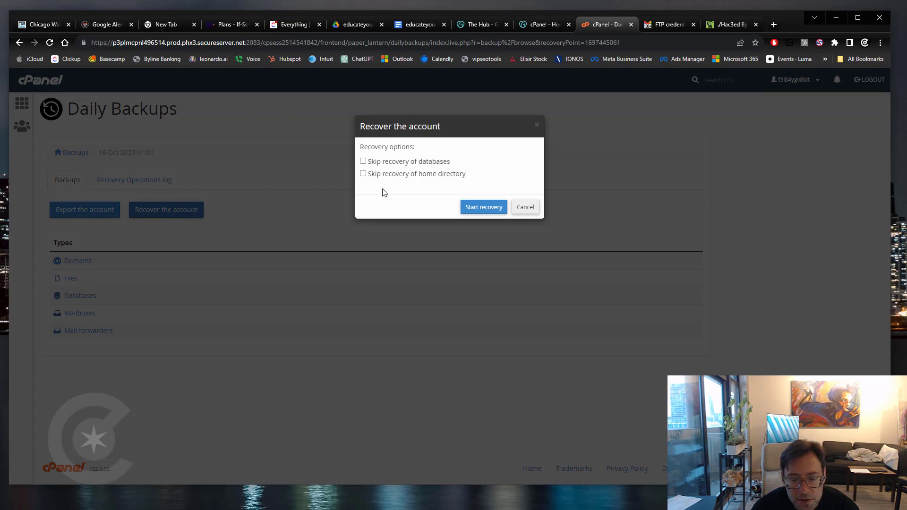